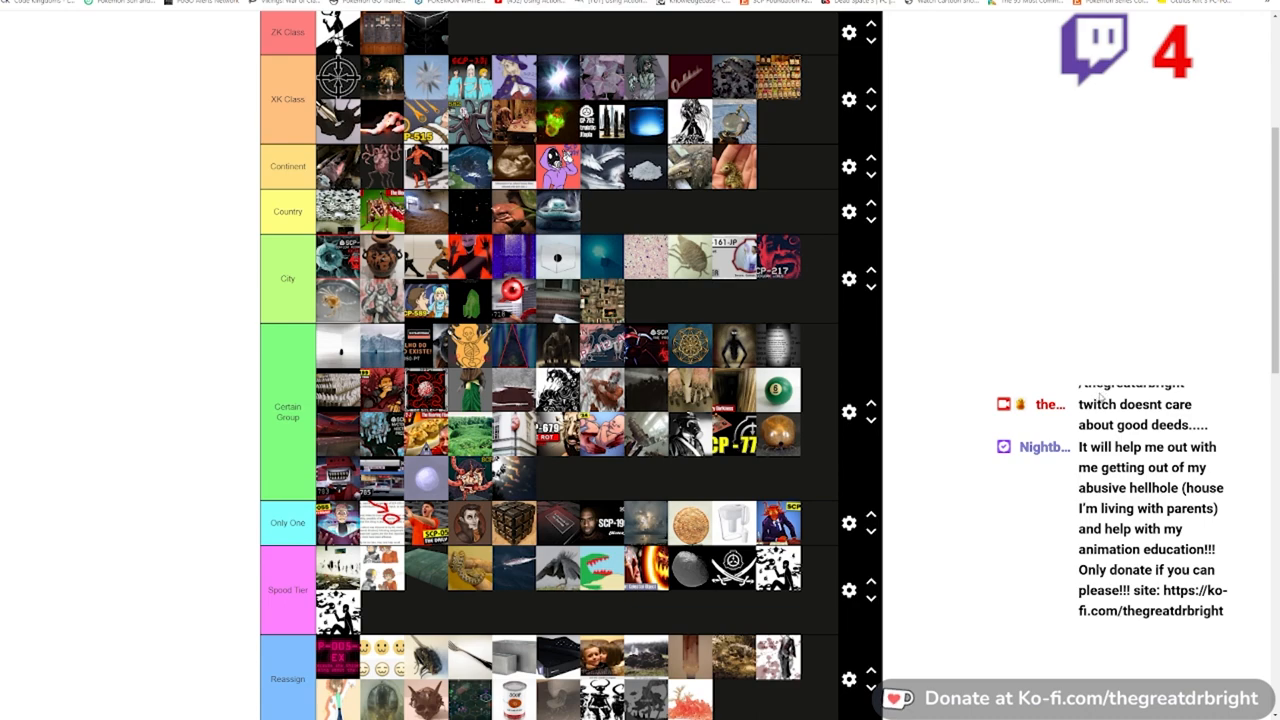
scroll("down", 3)
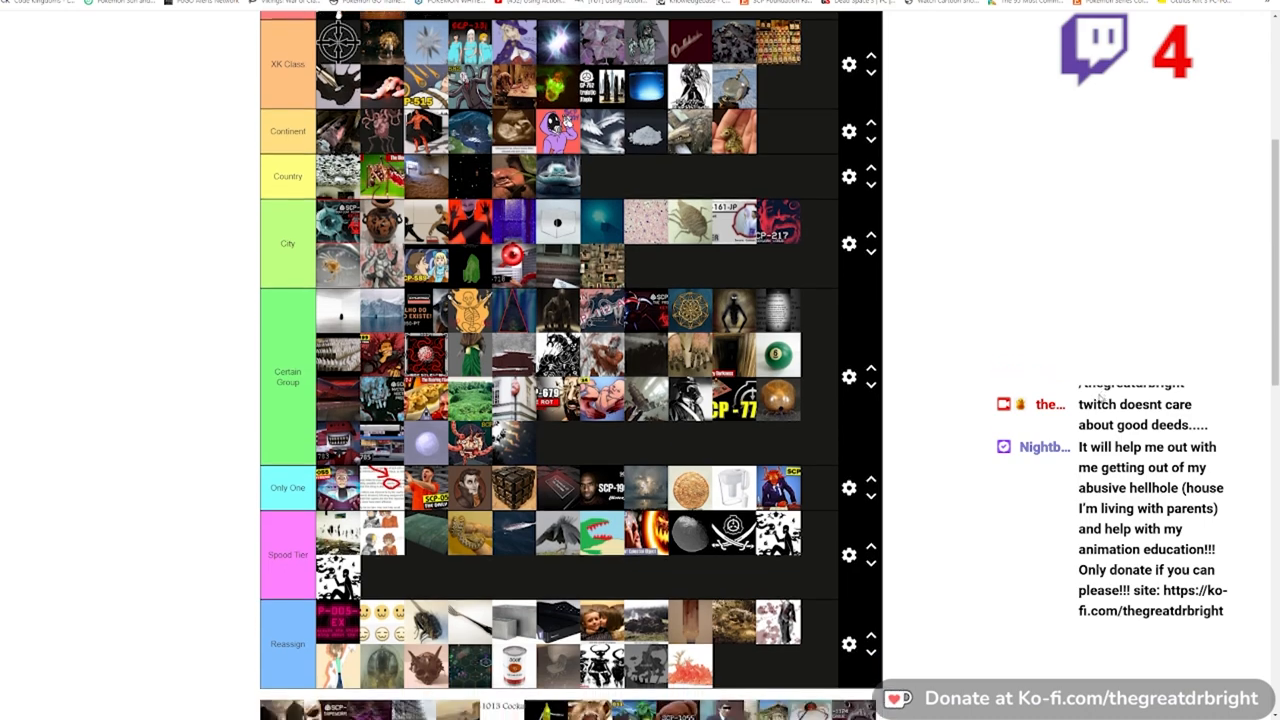
scroll("down", 3)
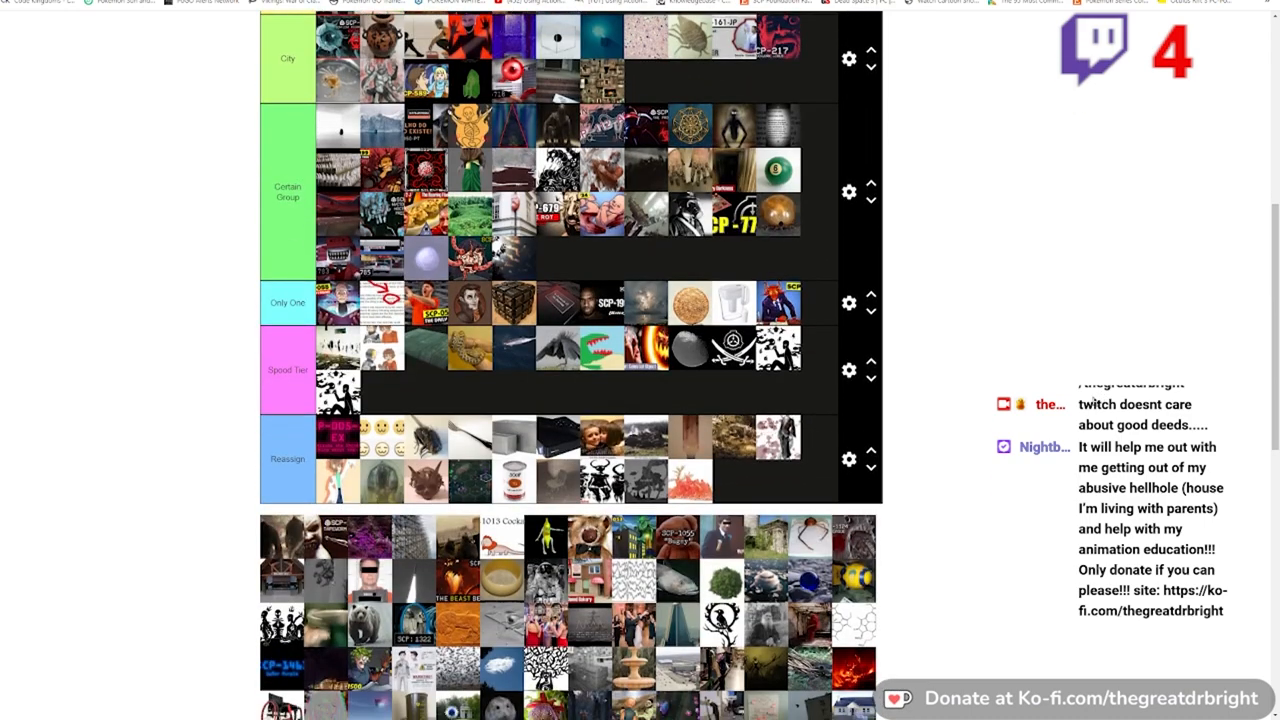
scroll("down", 3)
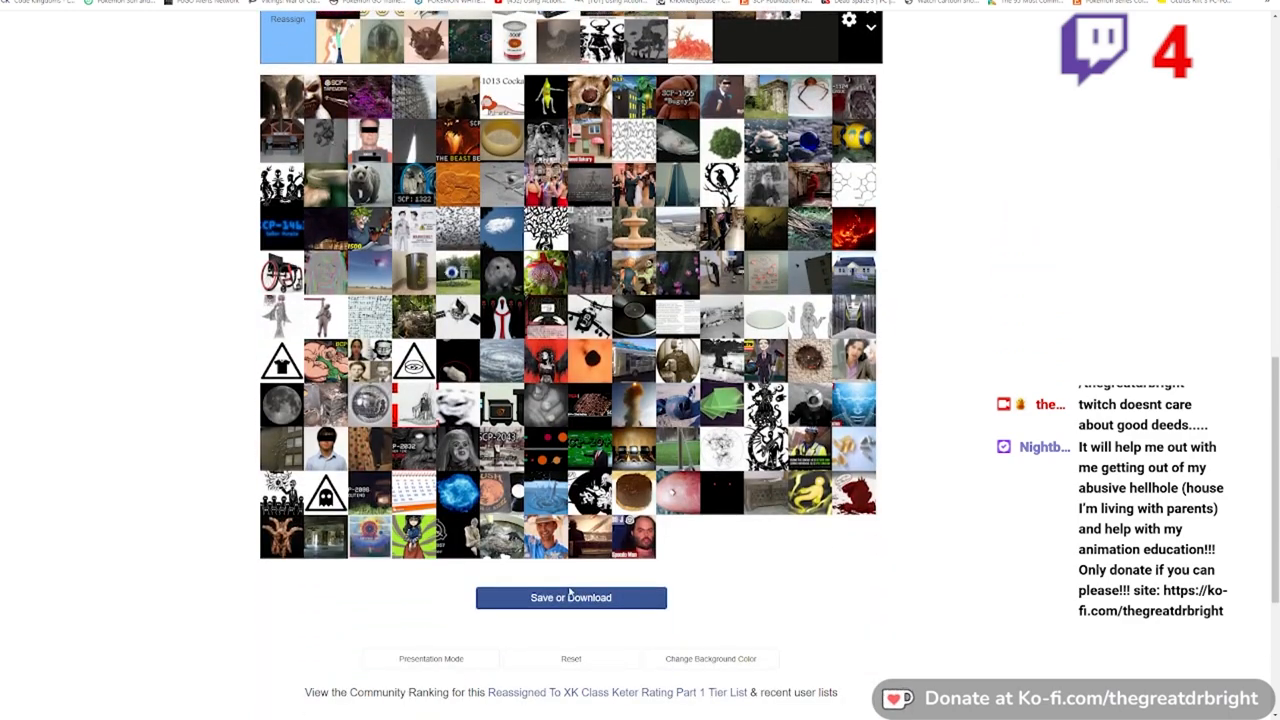
scroll("up", 3)
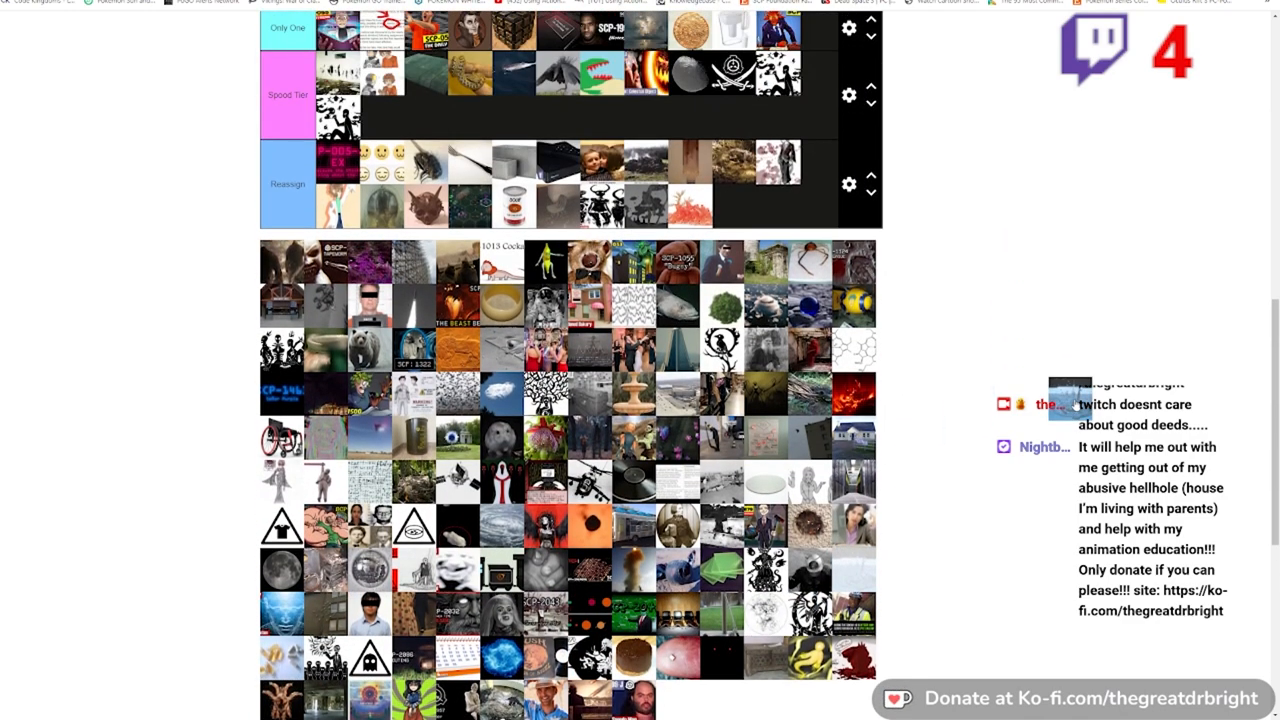
scroll("up", 3)
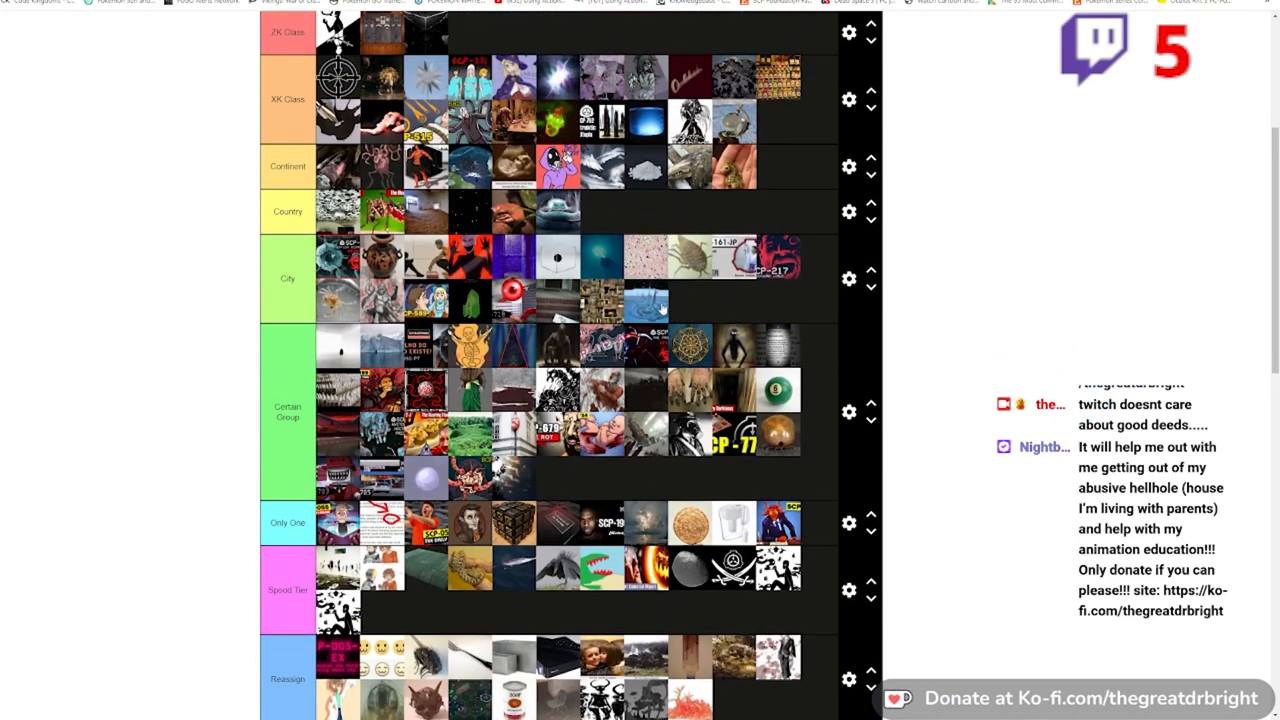
mouse_move(984, 394)
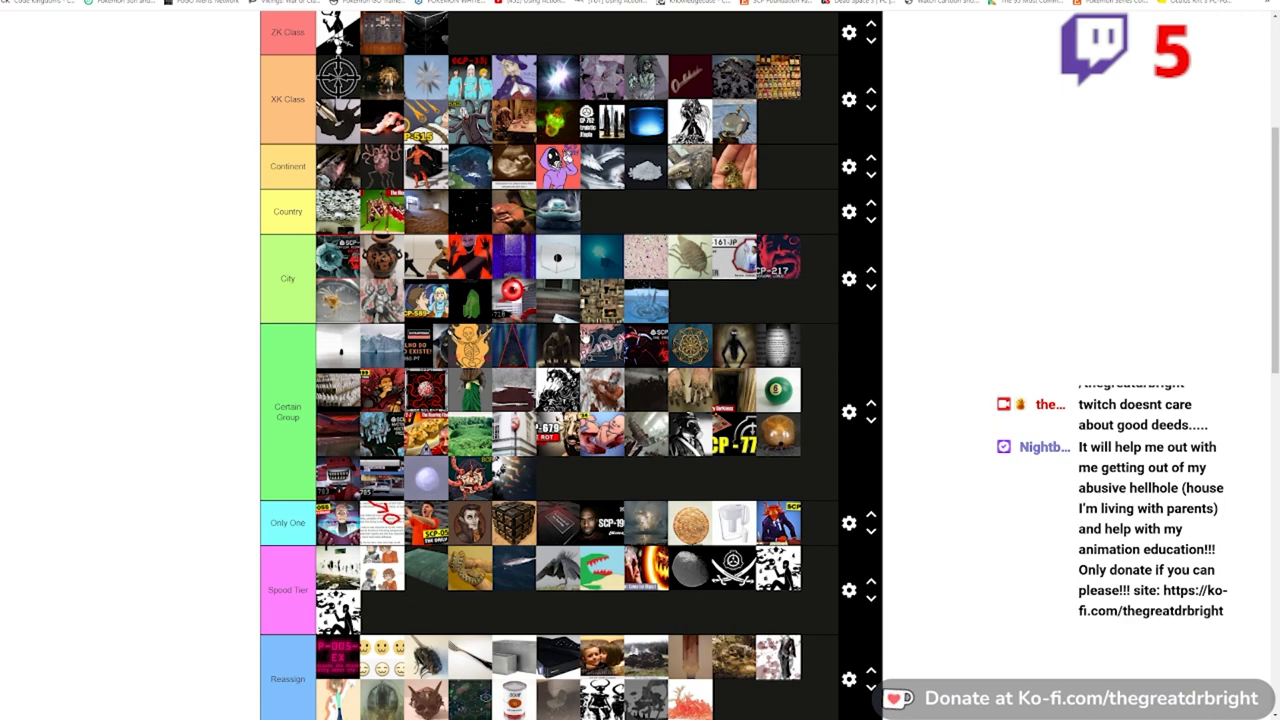
mouse_move(810, 168)
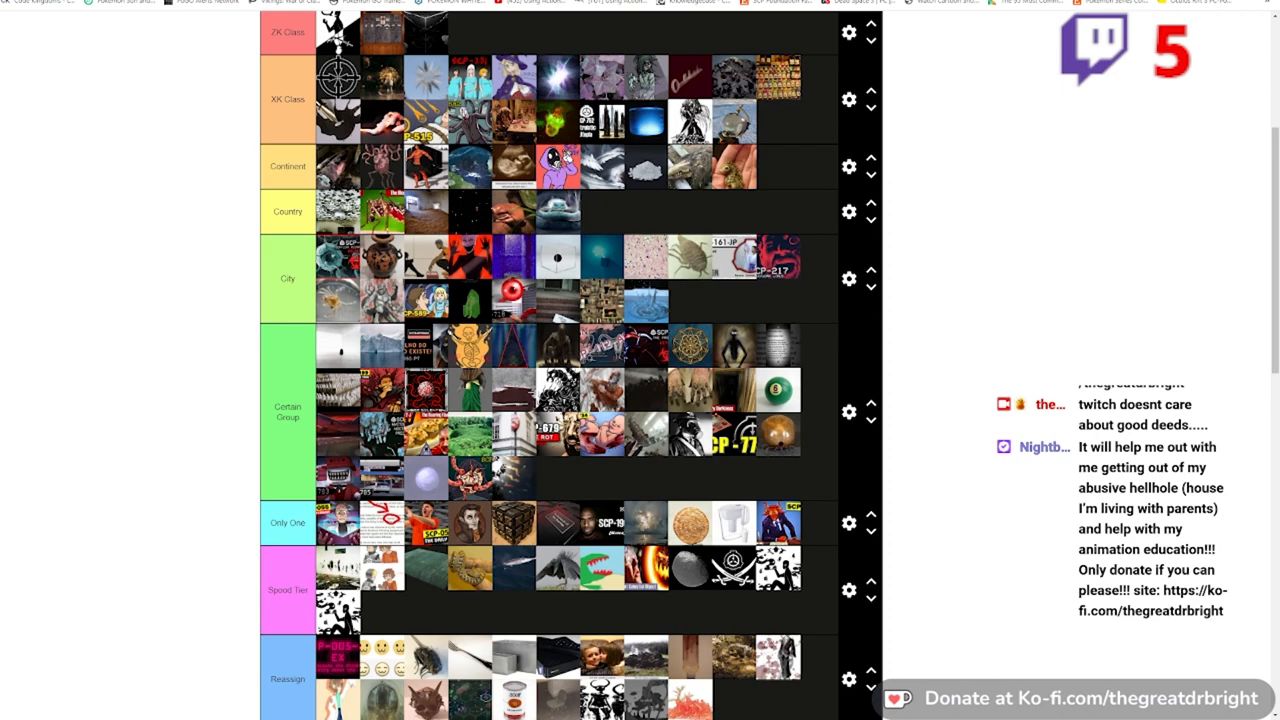
mouse_move(1000, 564)
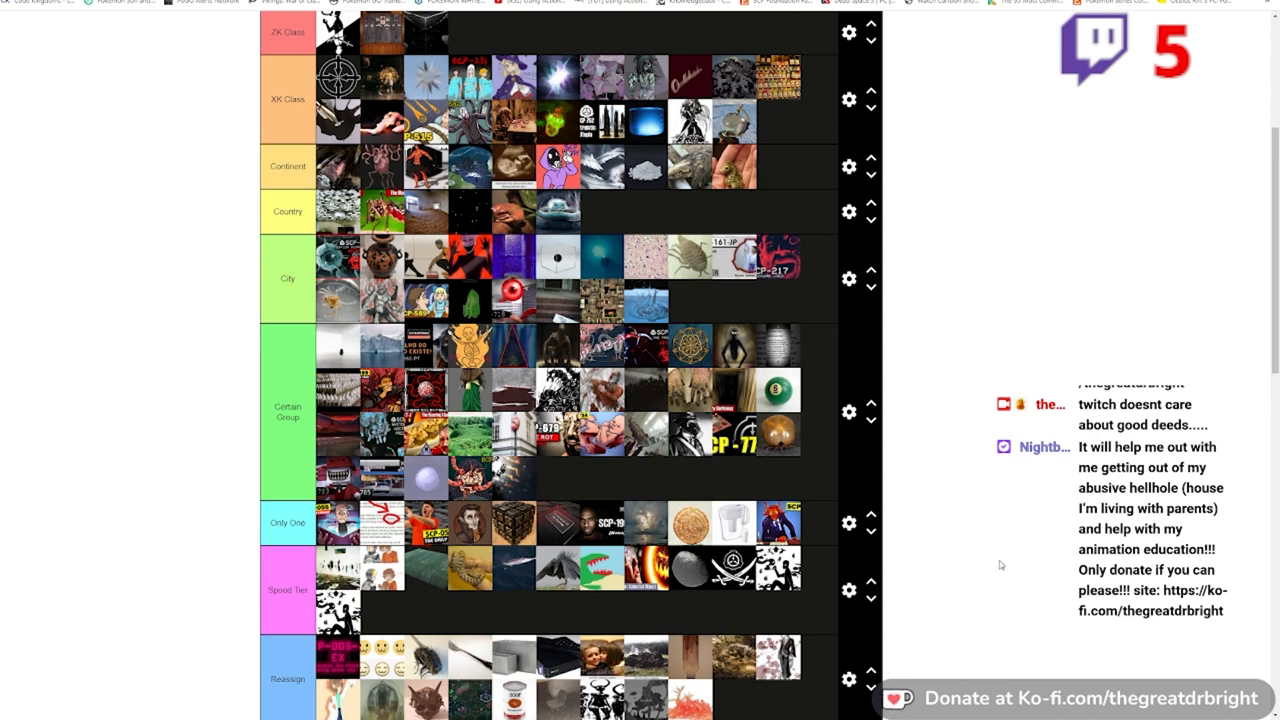
mouse_move(976, 544)
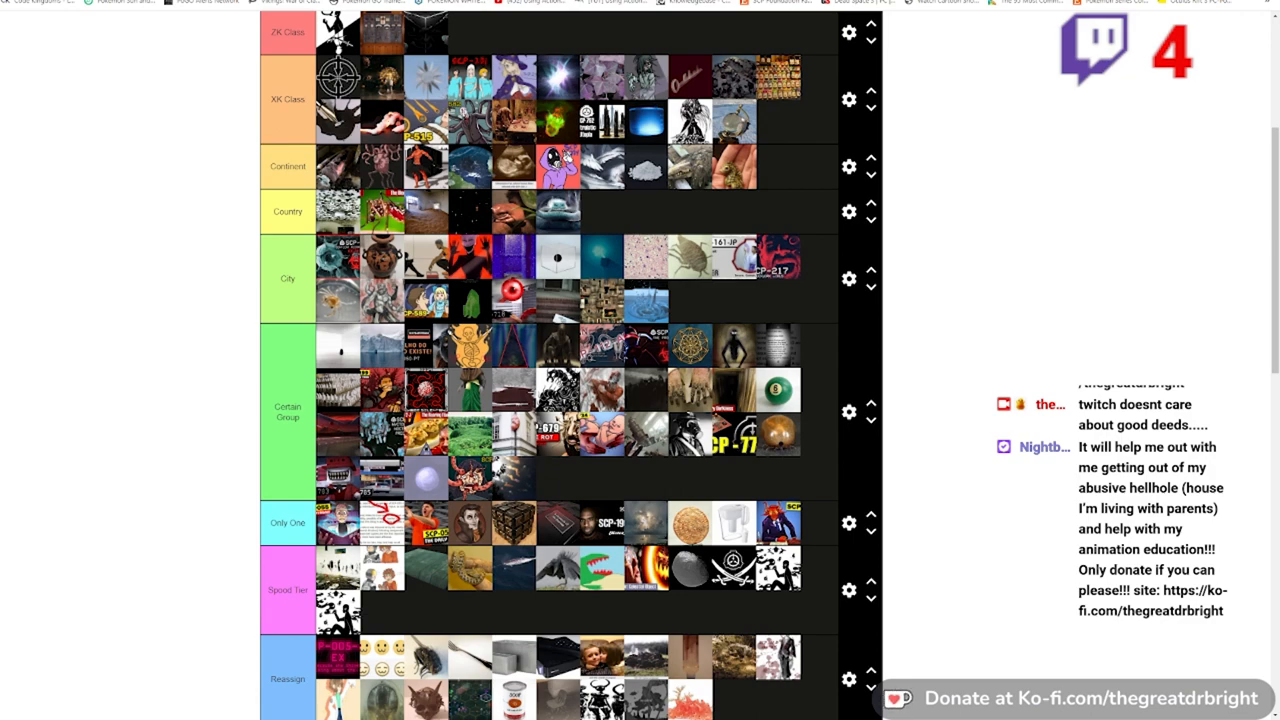
scroll("down", 3)
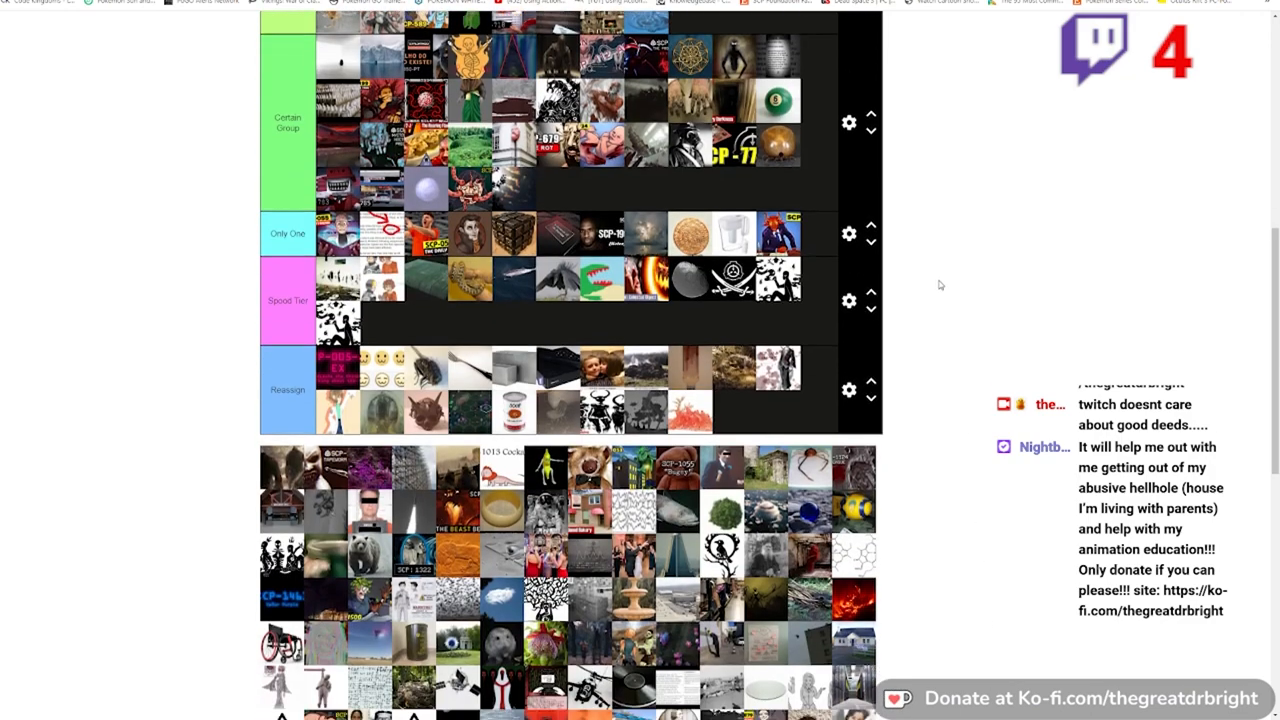
scroll("down", 3)
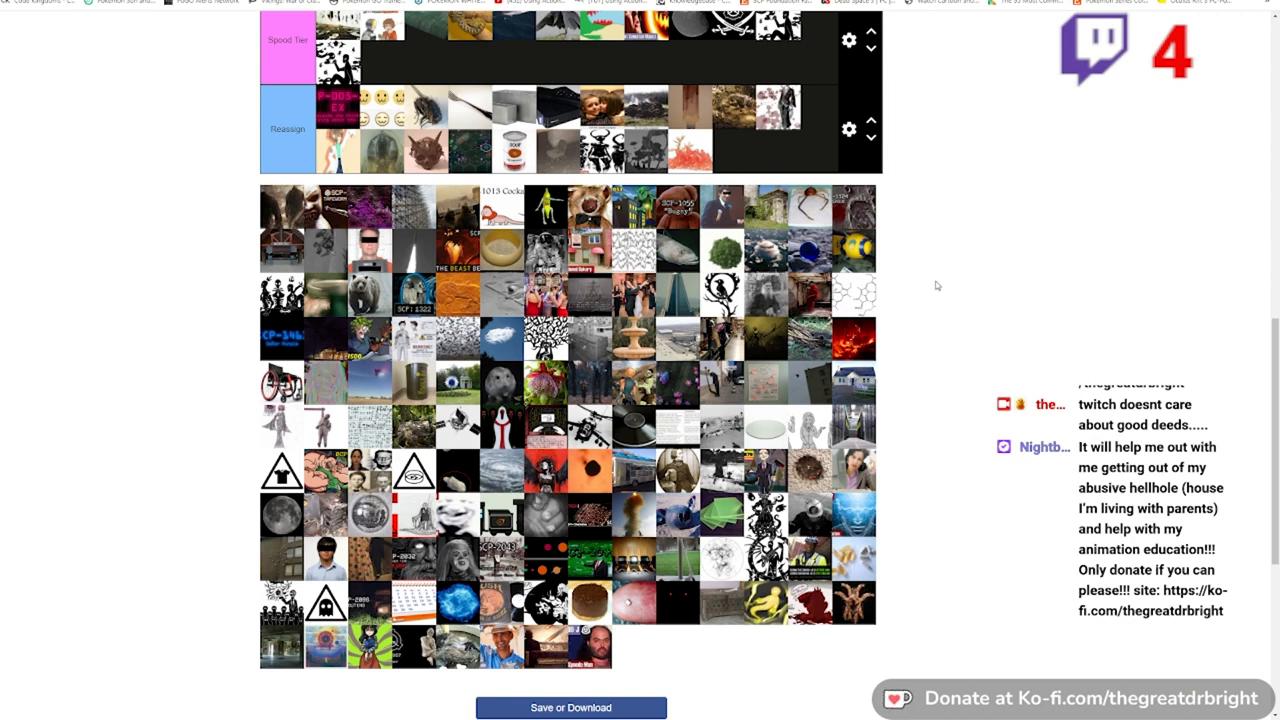
mouse_move(904, 298)
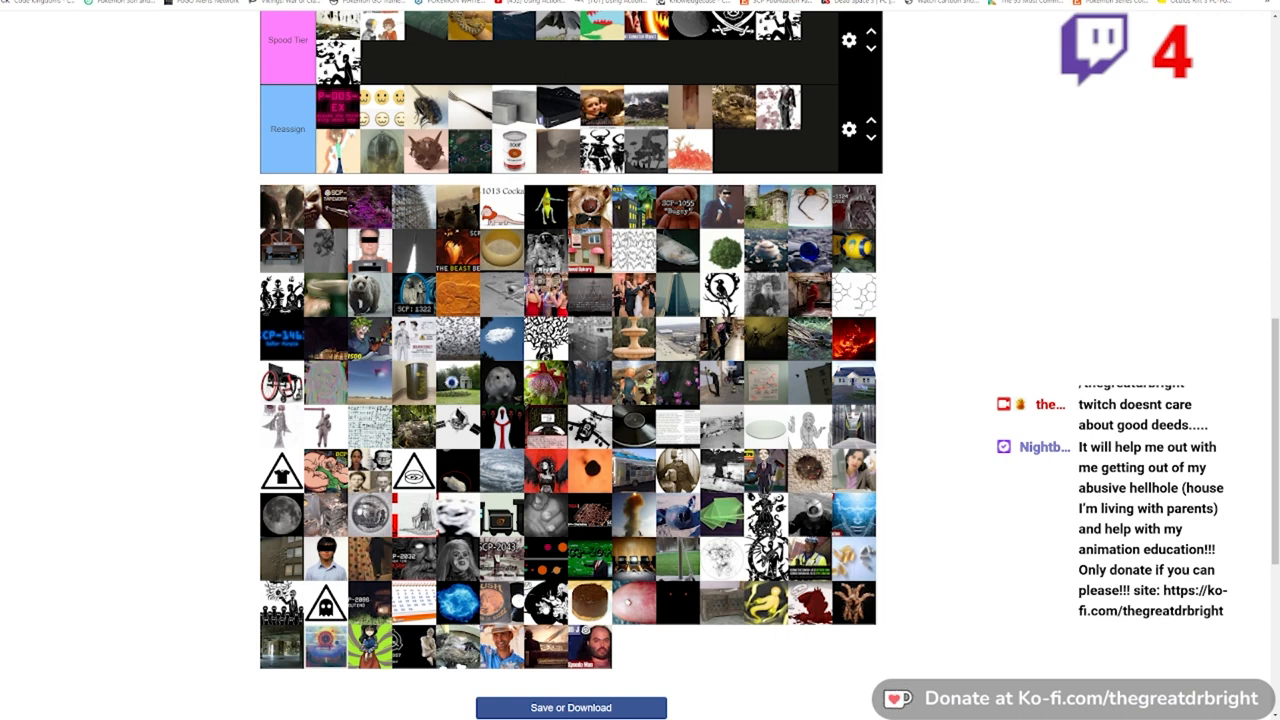
scroll("up", 3)
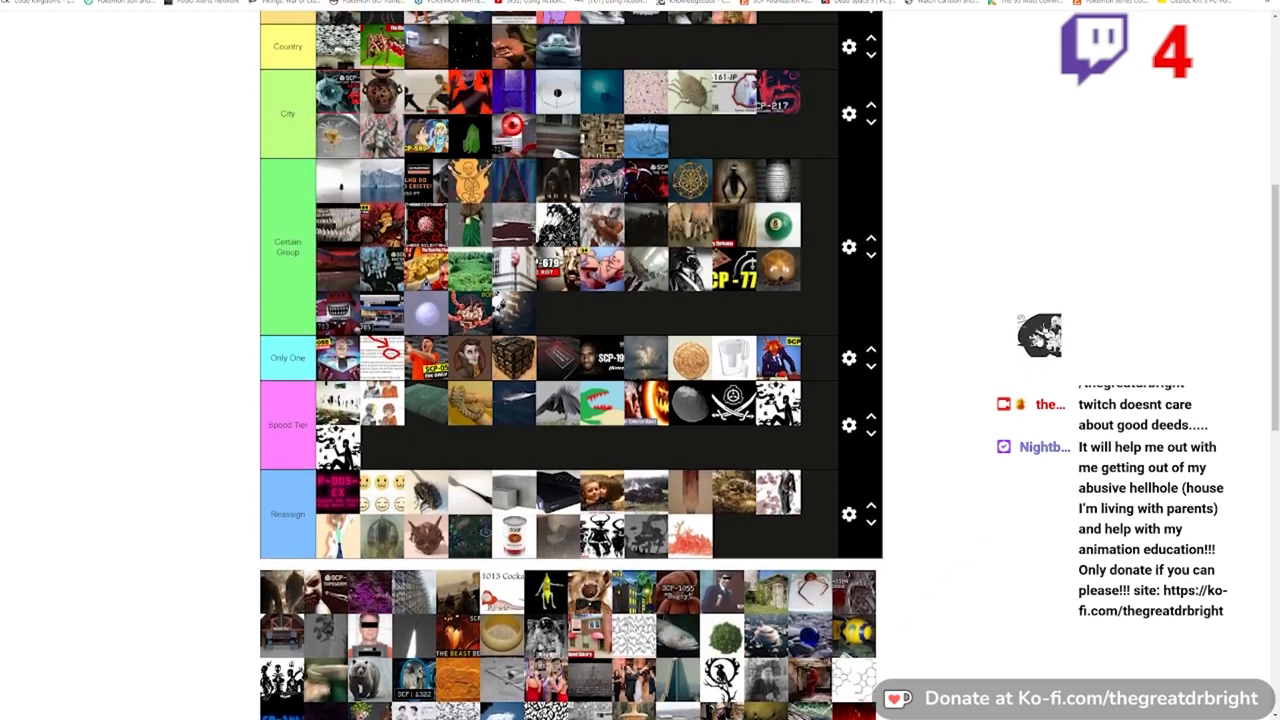
scroll("up", 3)
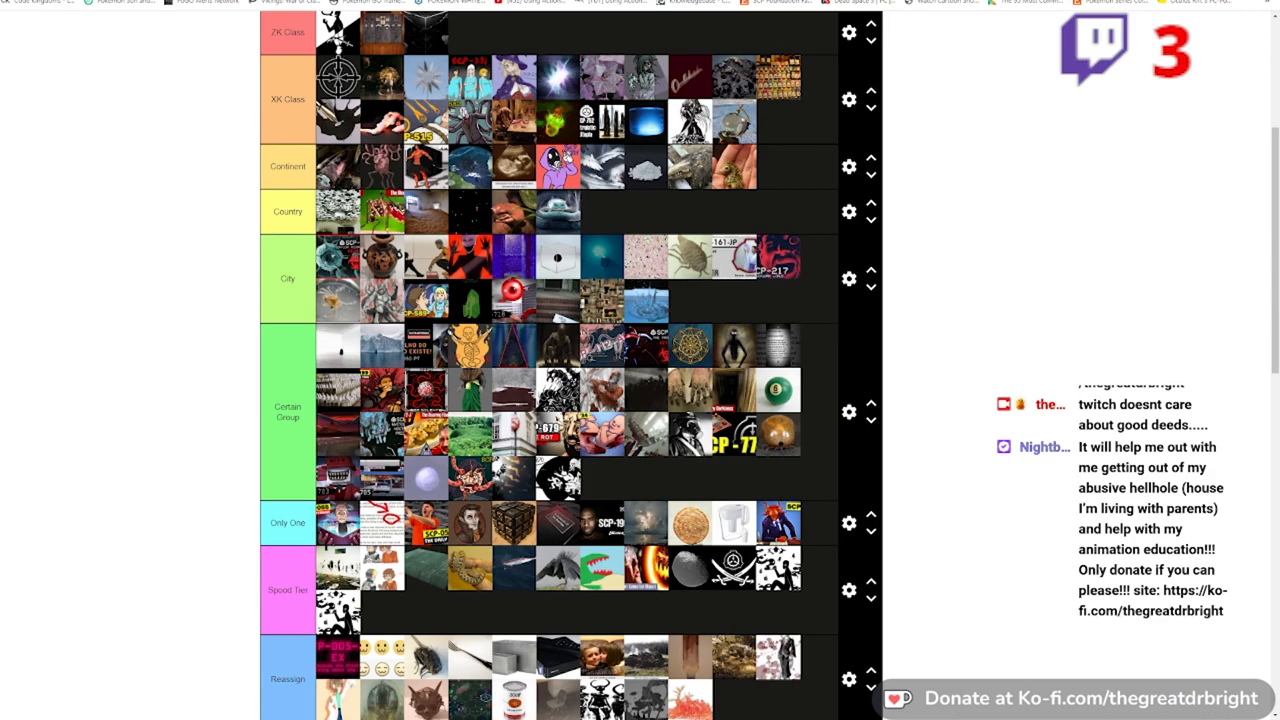
mouse_move(1240, 324)
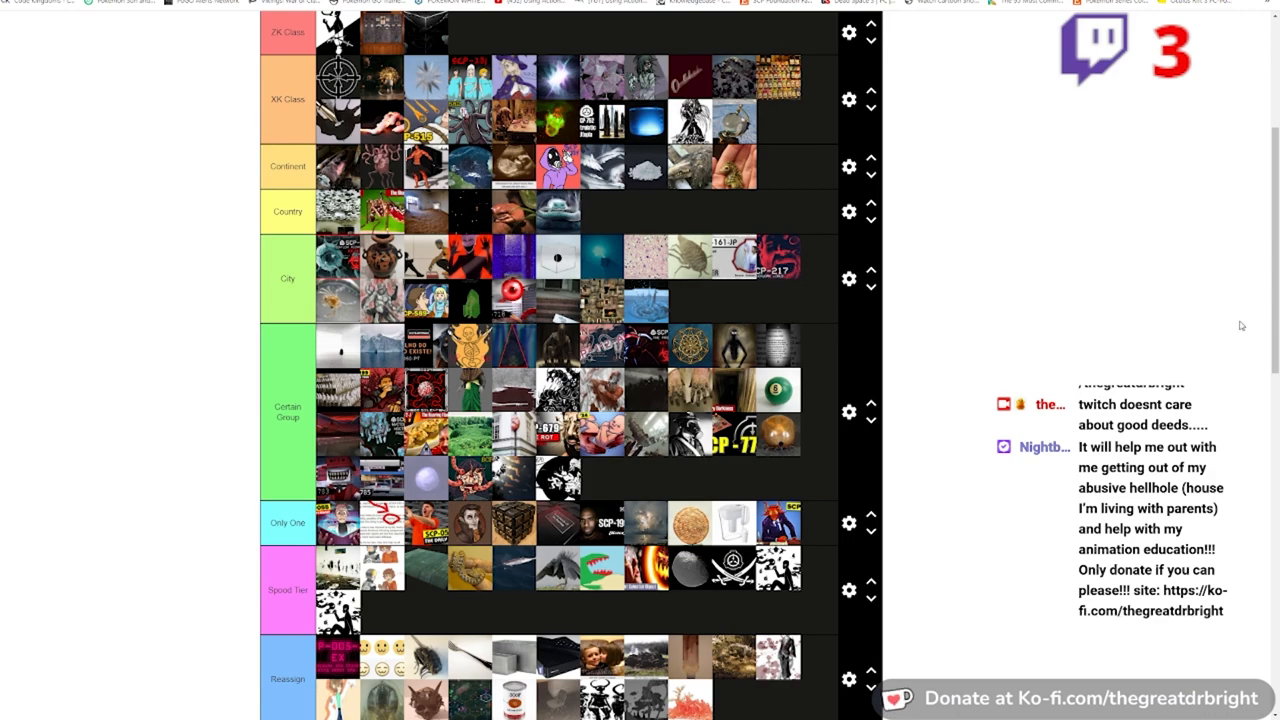
scroll("down", 3)
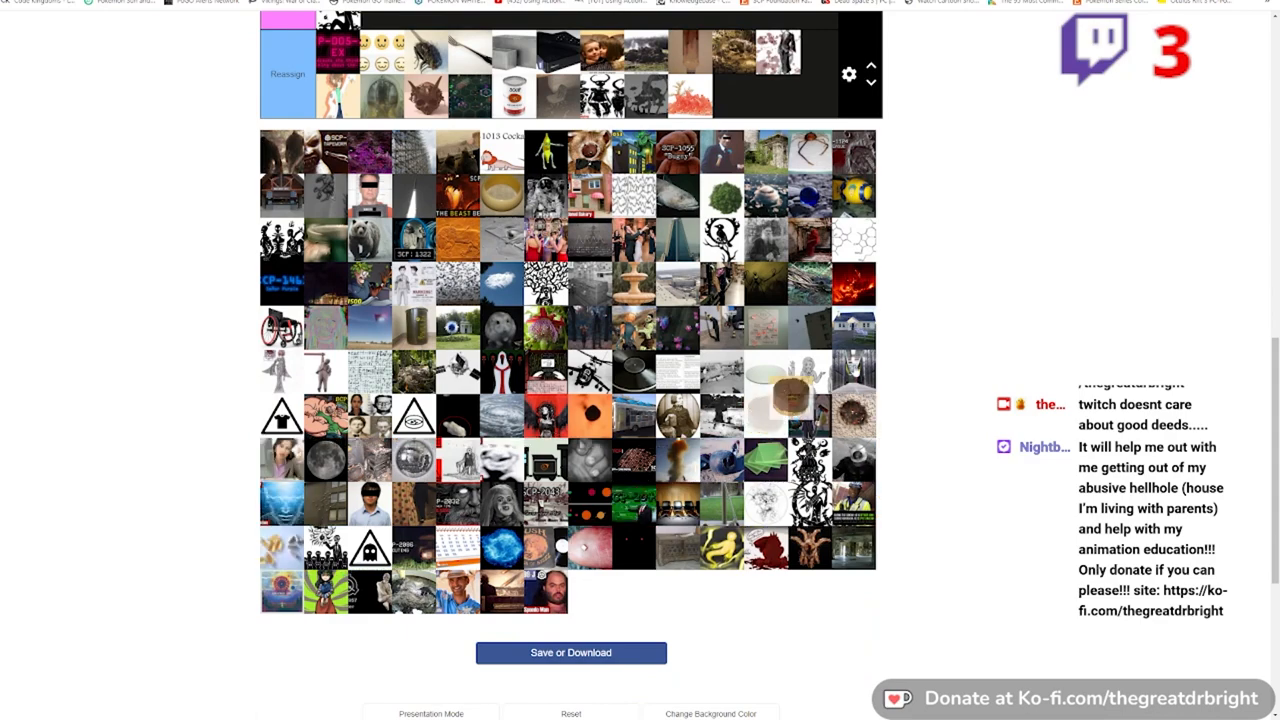
scroll("up", 3)
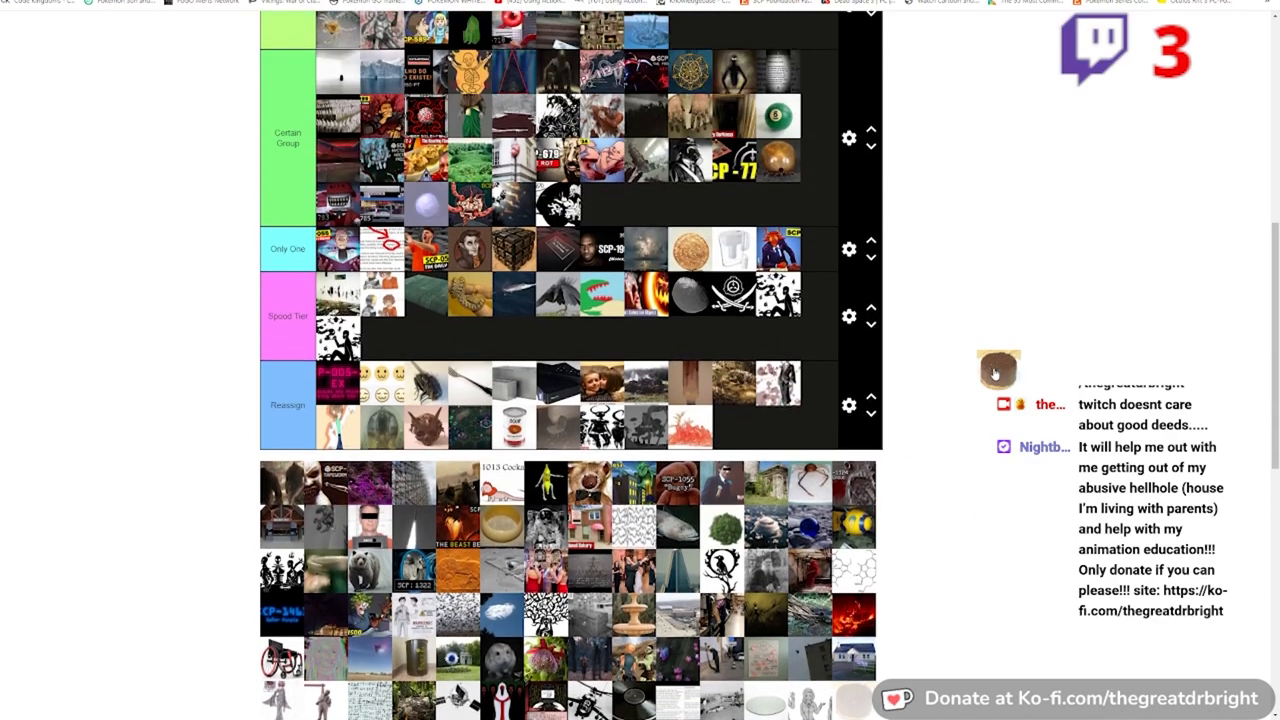
scroll("up", 3)
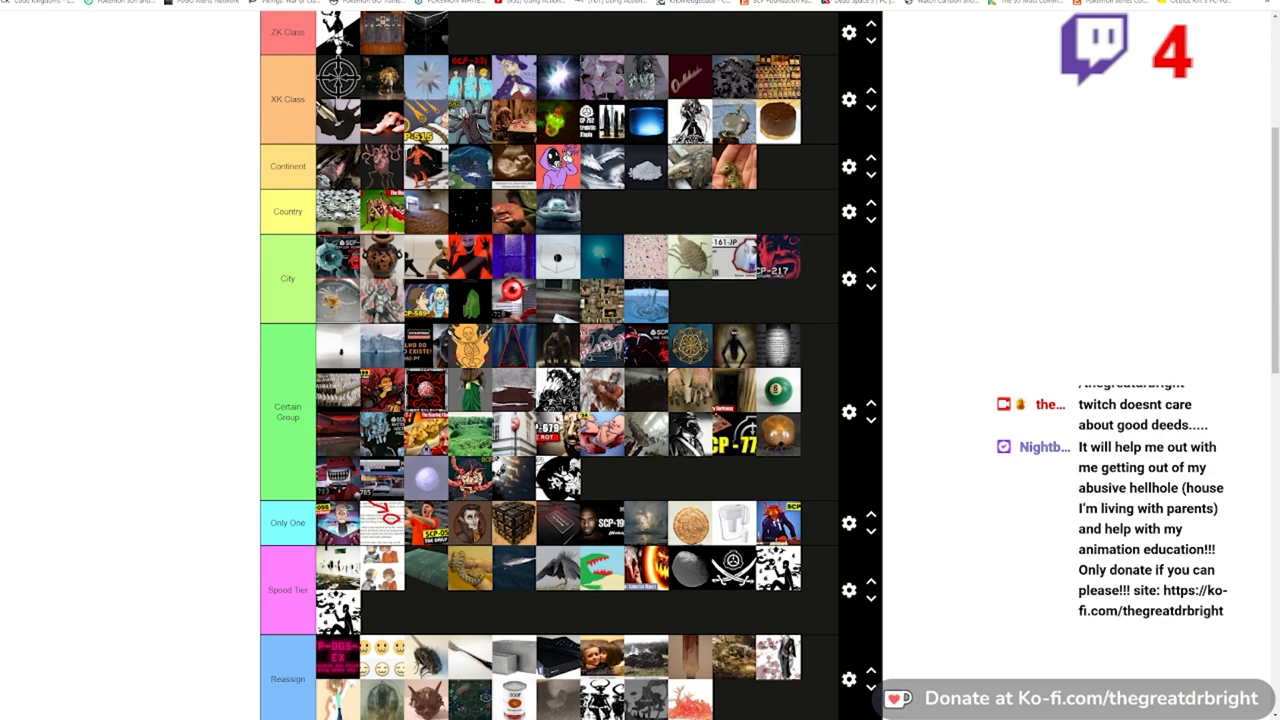
scroll("down", 3)
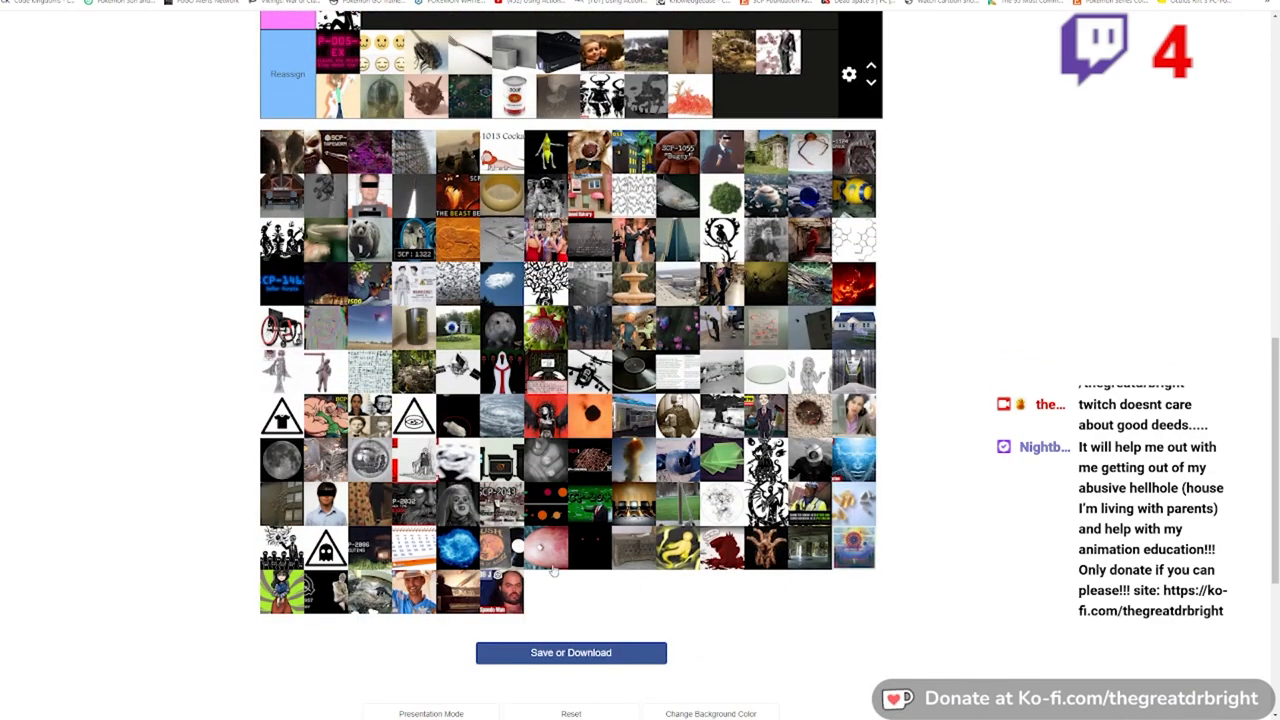
scroll("up", 3)
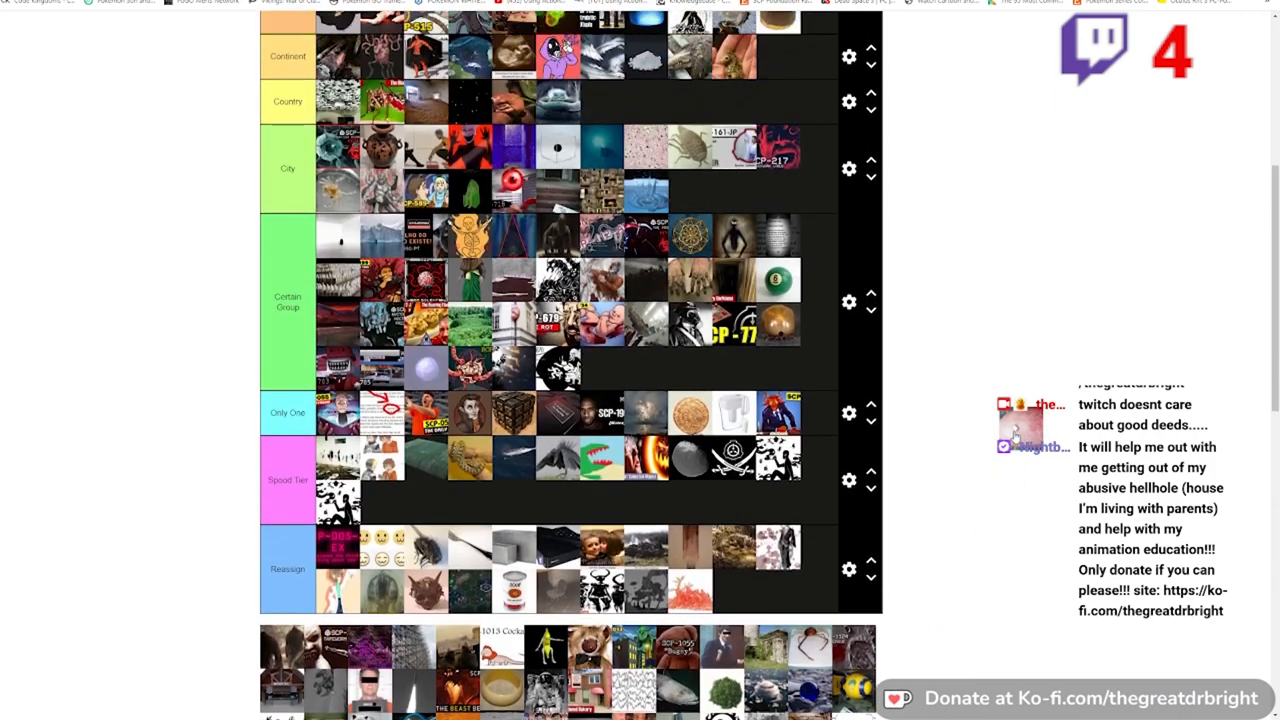
scroll("up", 3)
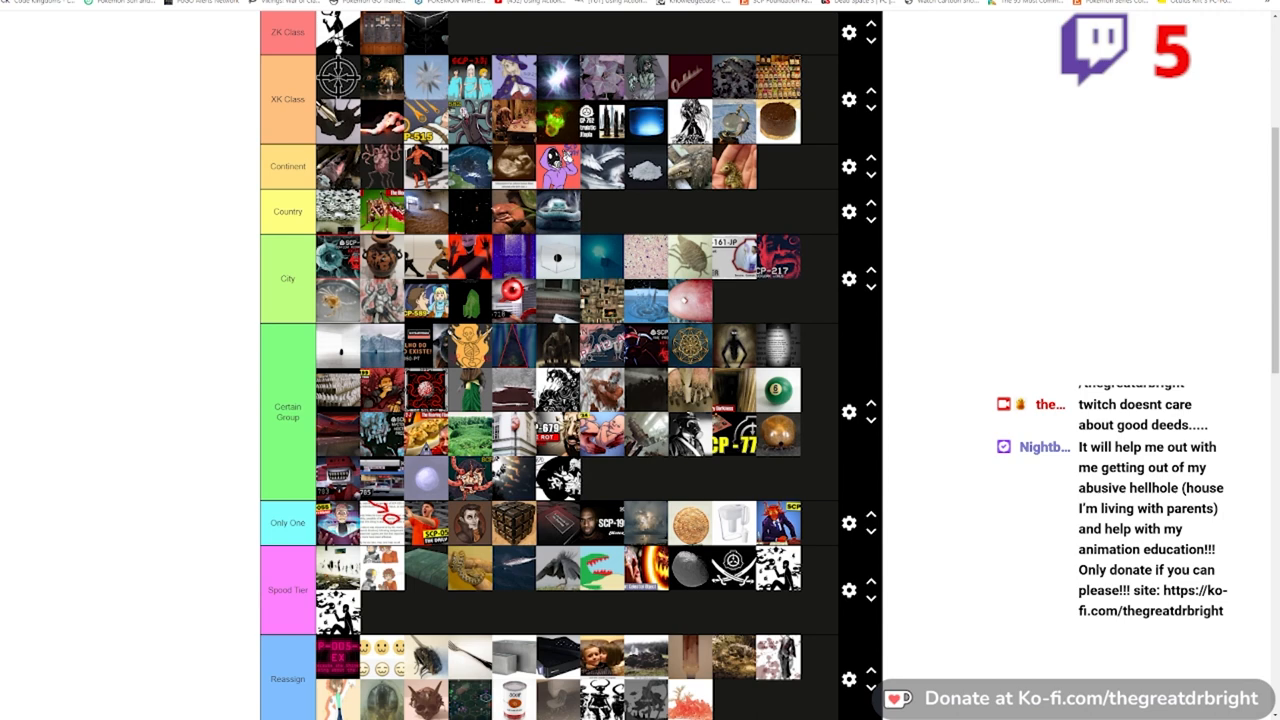
mouse_move(886, 532)
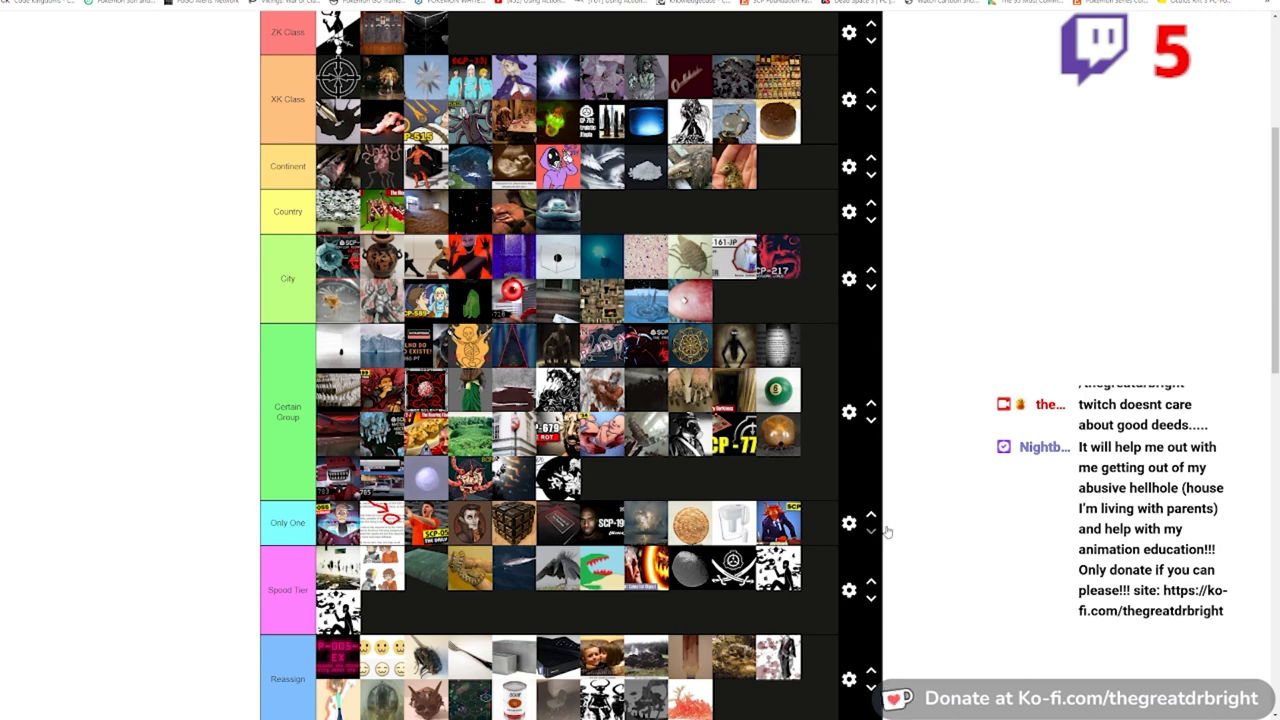
mouse_move(924, 522)
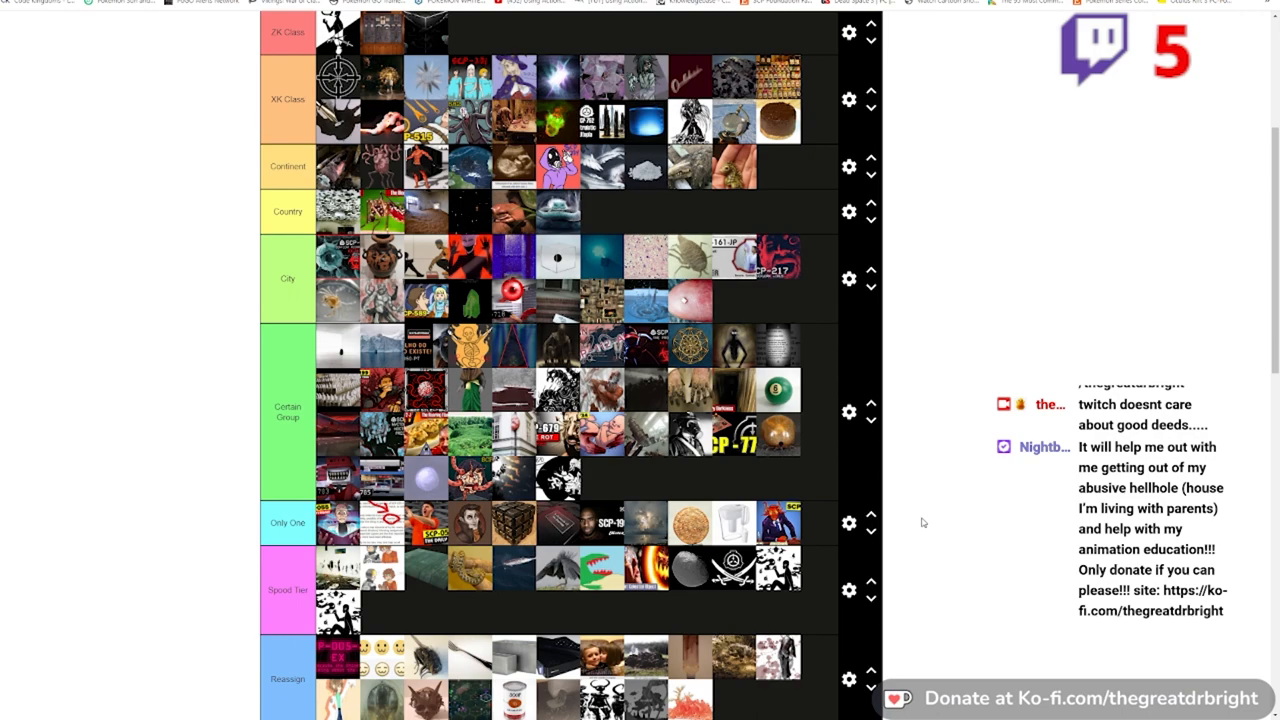
scroll("down", 3)
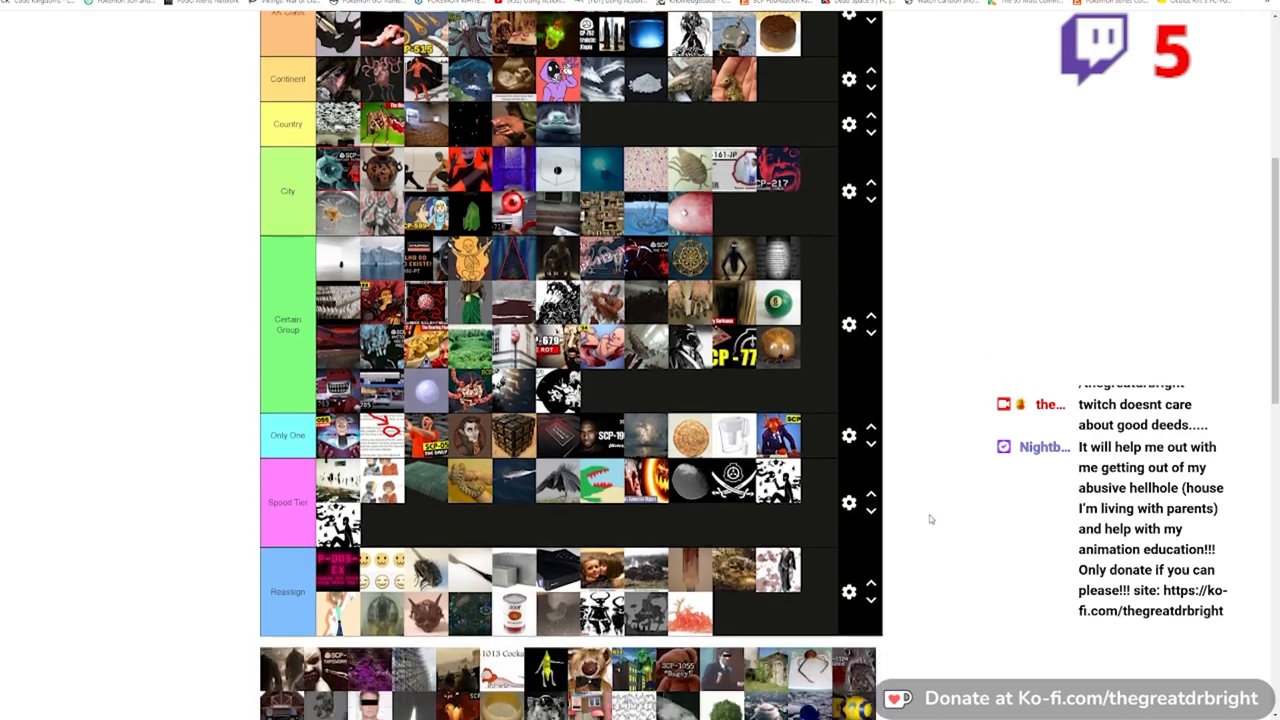
scroll("down", 3)
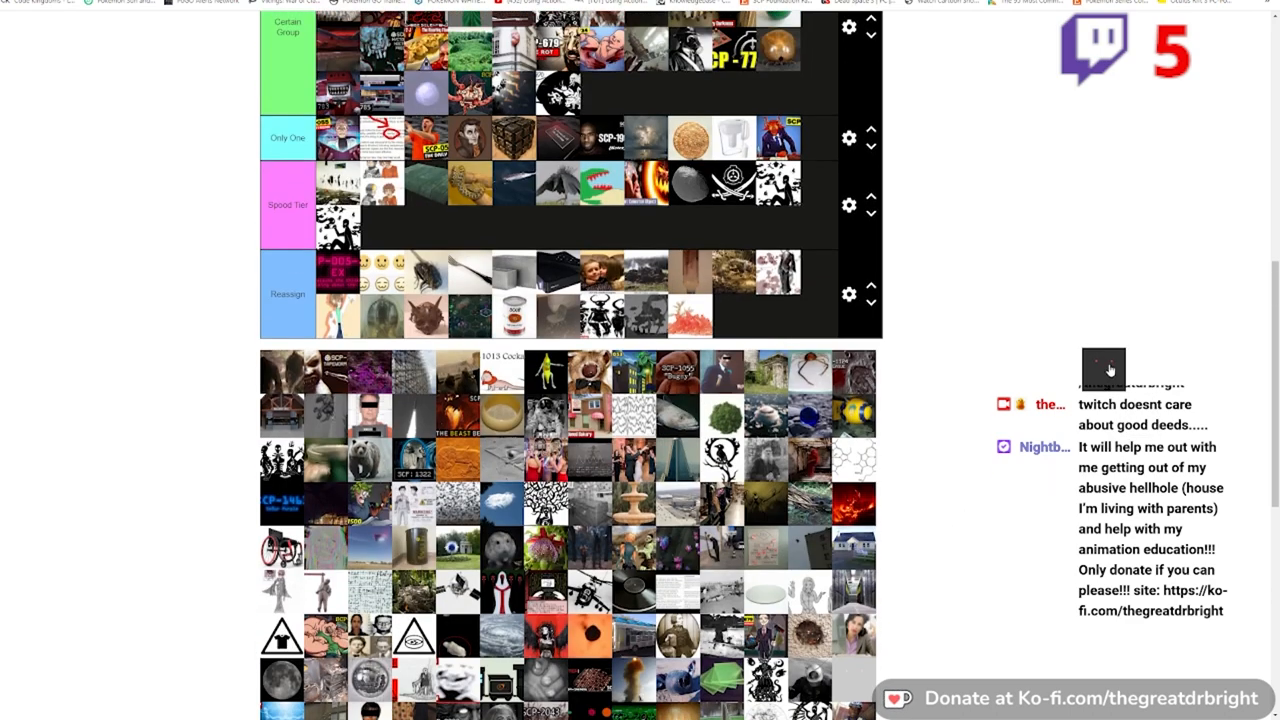
scroll("up", 3)
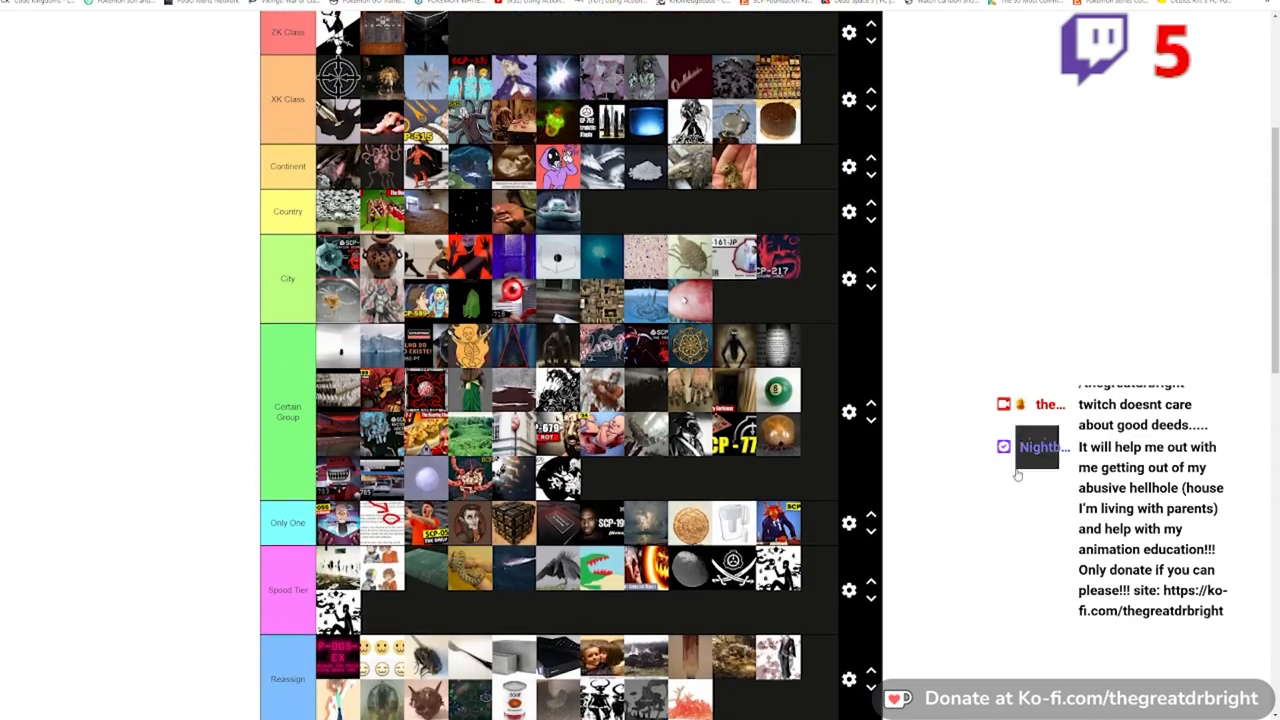
mouse_move(416, 612)
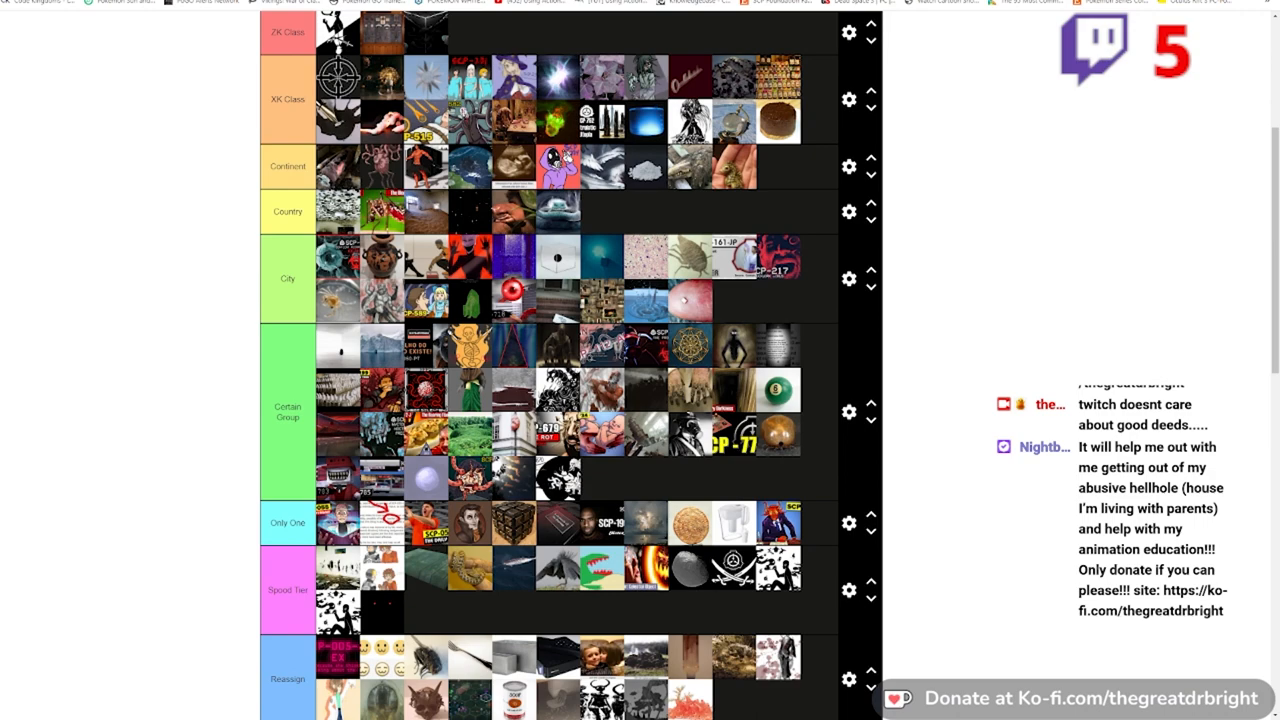
mouse_move(1148, 344)
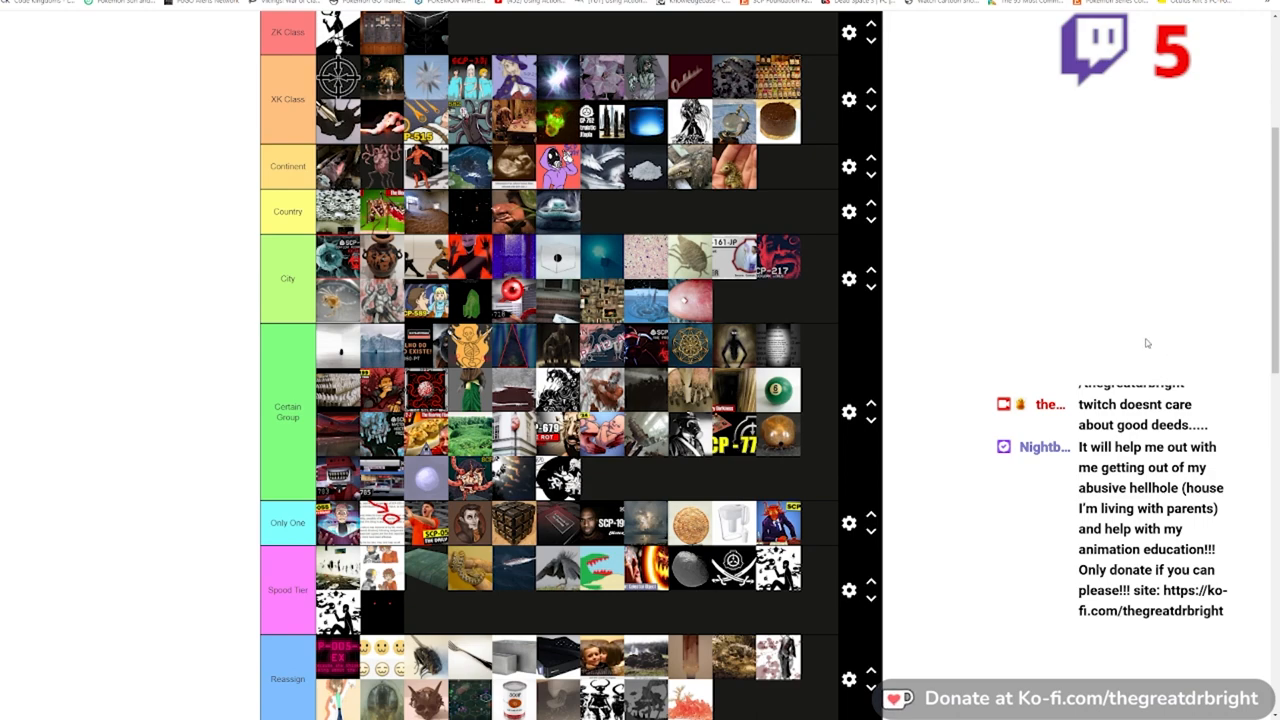
scroll("down", 3)
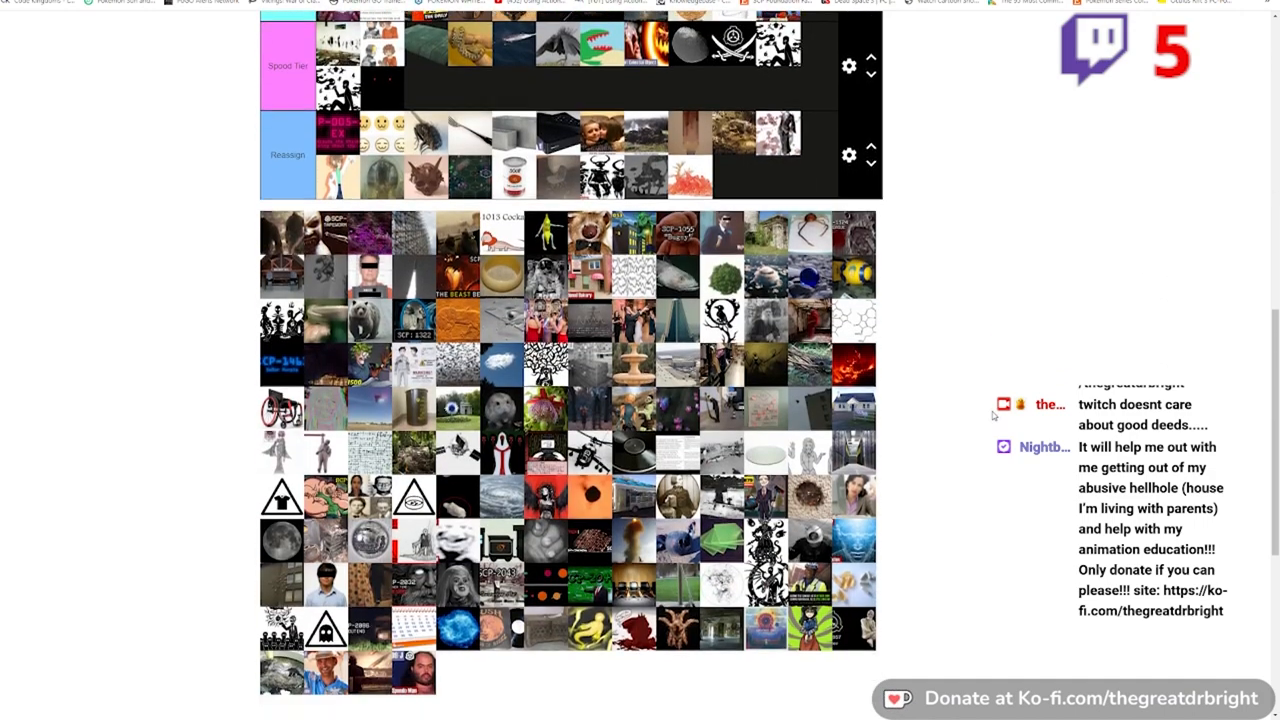
scroll("up", 3)
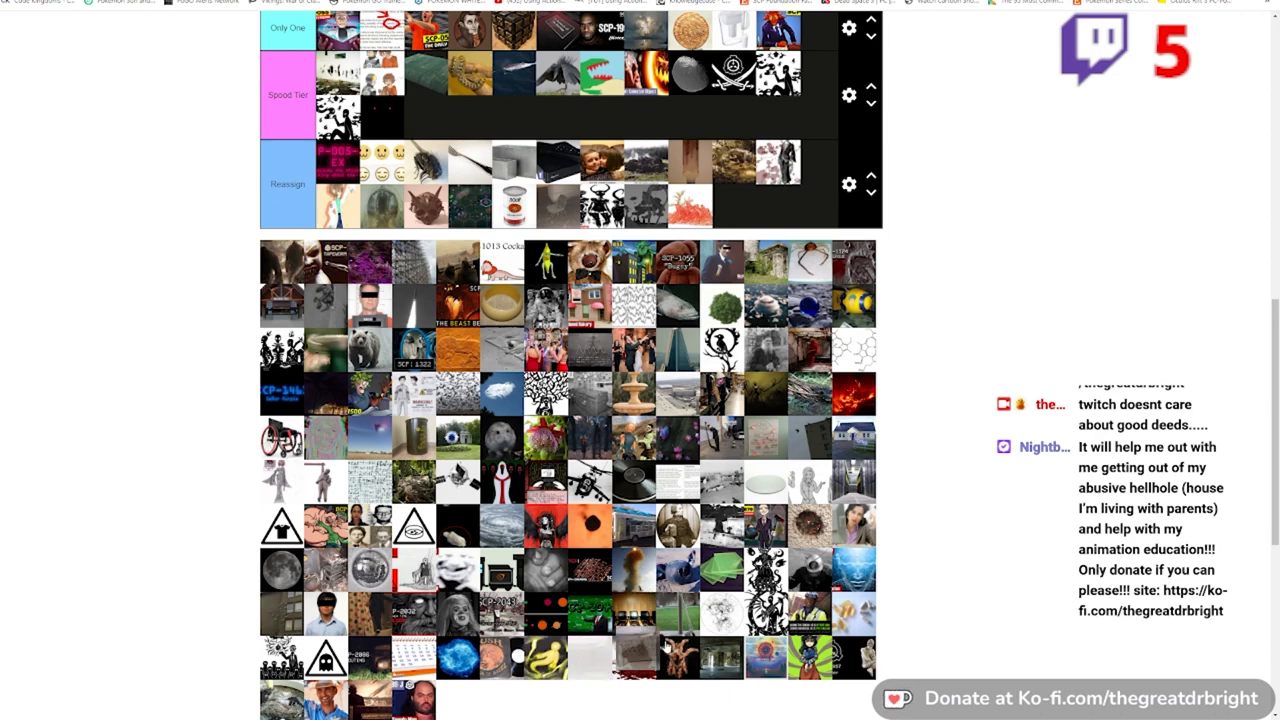
scroll("up", 3)
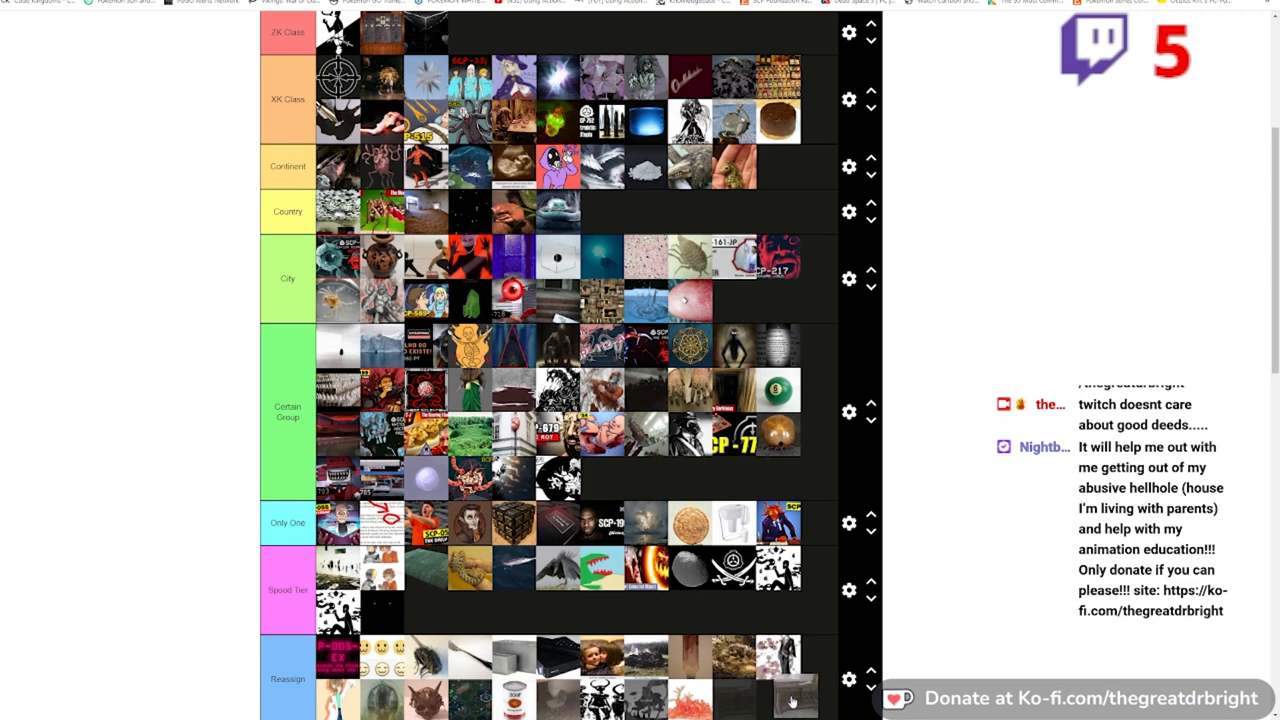
mouse_move(736, 700)
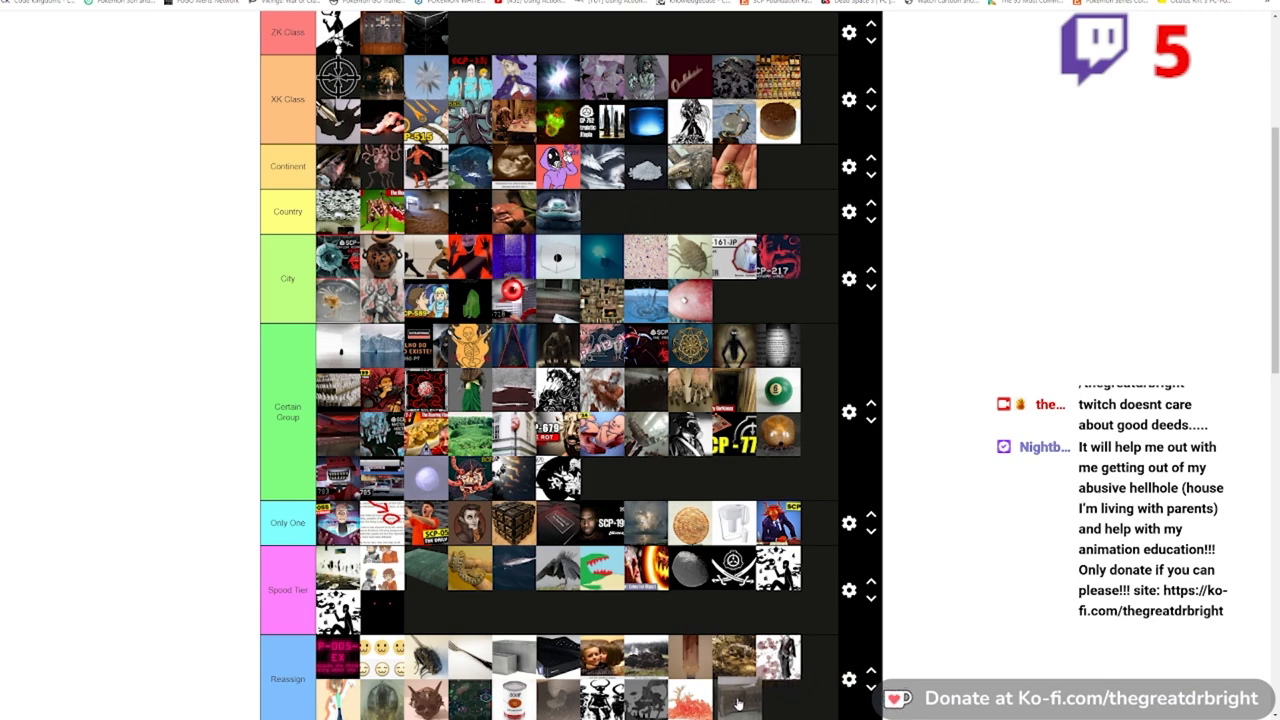